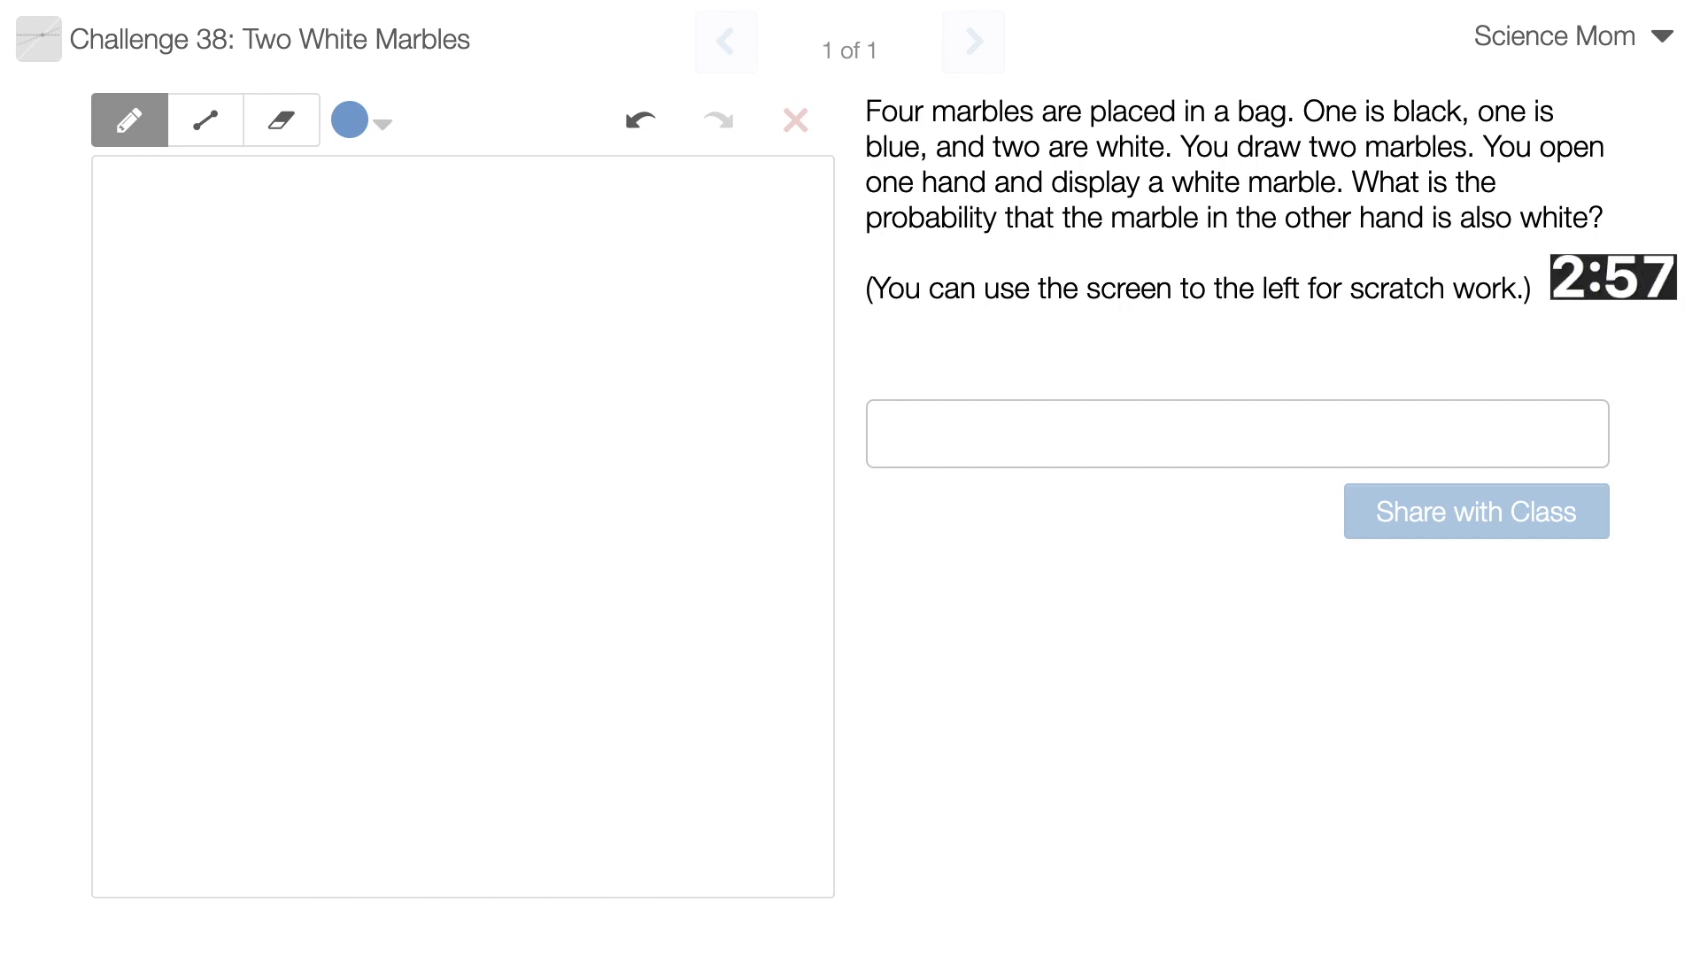
# Draw a blue marble, a black marble and two outlined white marbles on the pad
pyautogui.click(405, 261)
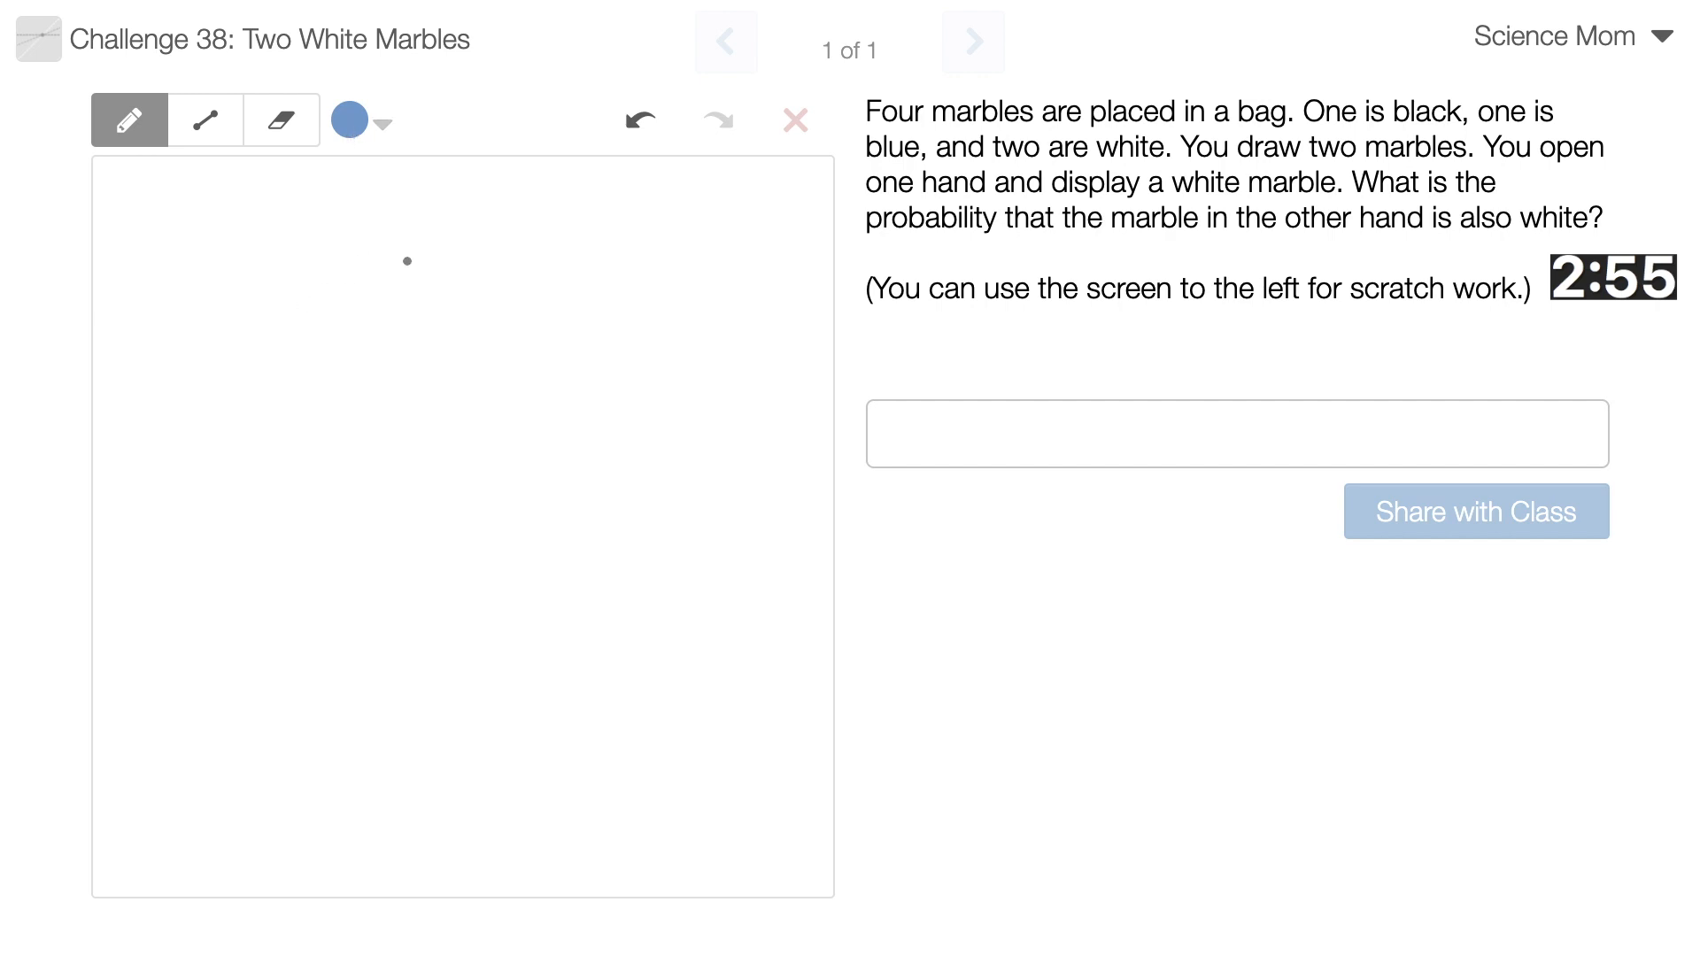
pyautogui.click(370, 254)
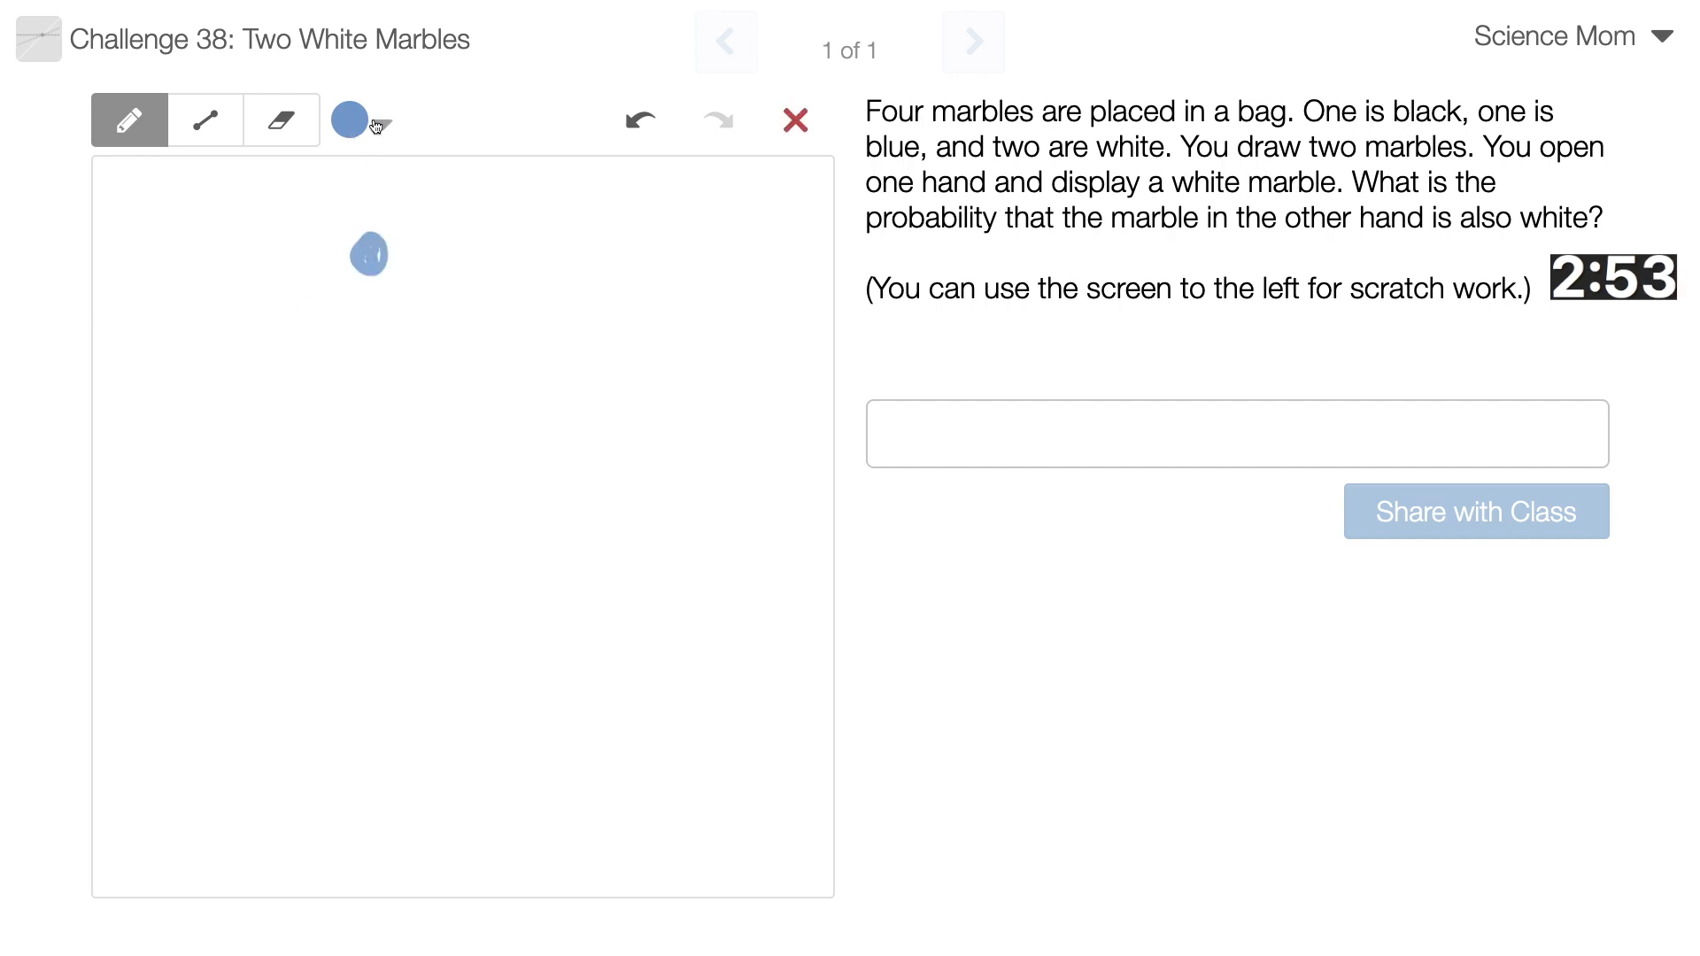
pyautogui.click(351, 121)
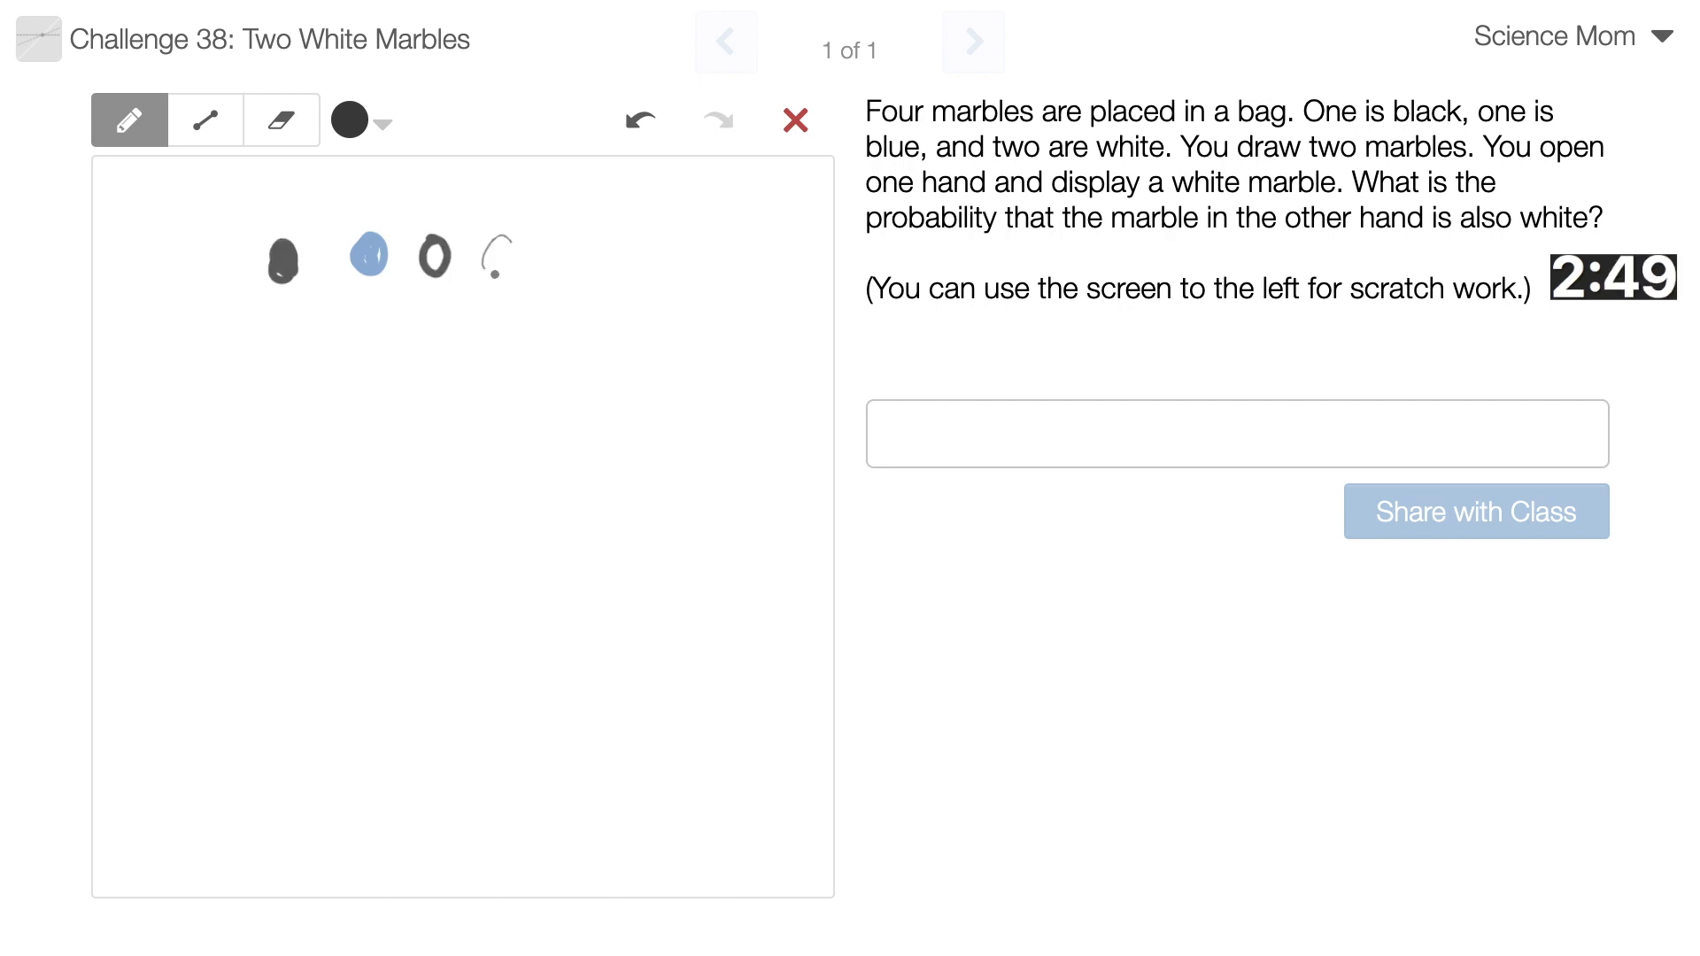
pyautogui.moveTo(483, 271); pyautogui.dragTo(510, 250)
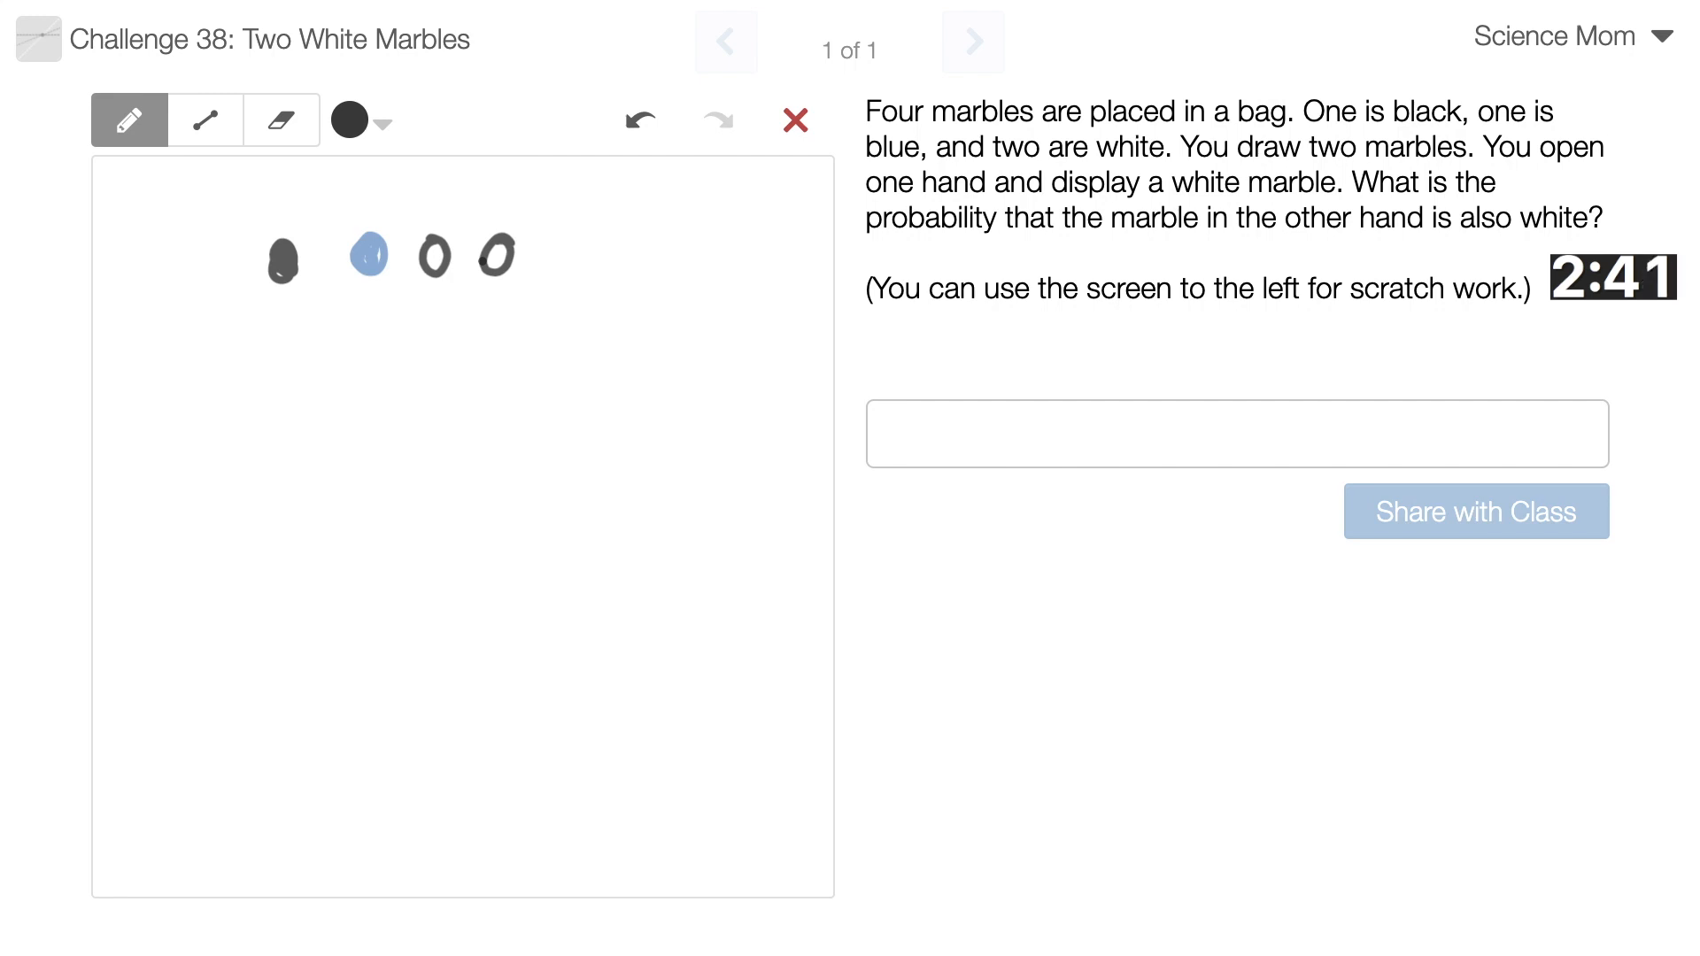
pyautogui.click(171, 399)
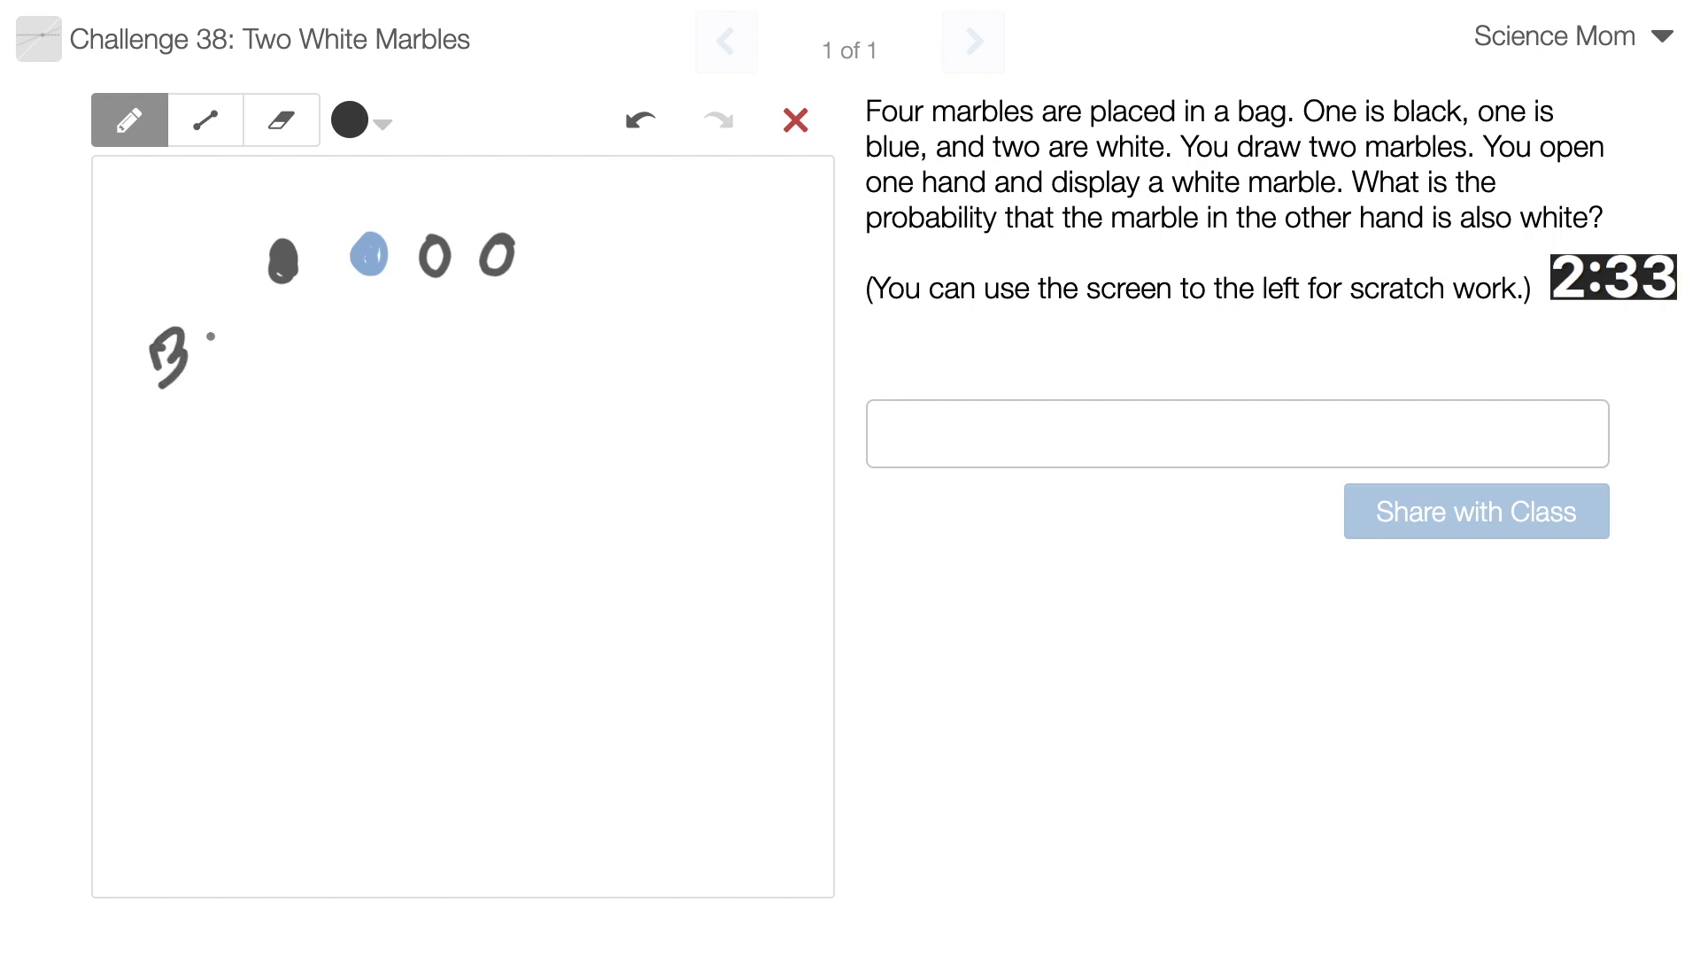
# Handwrite the twelve ordered marble pairs (B Bl, Bl B, WB, BW, Bl W, W Bl, WW…) in rows
pyautogui.moveTo(222, 325); pyautogui.dragTo(265, 369)
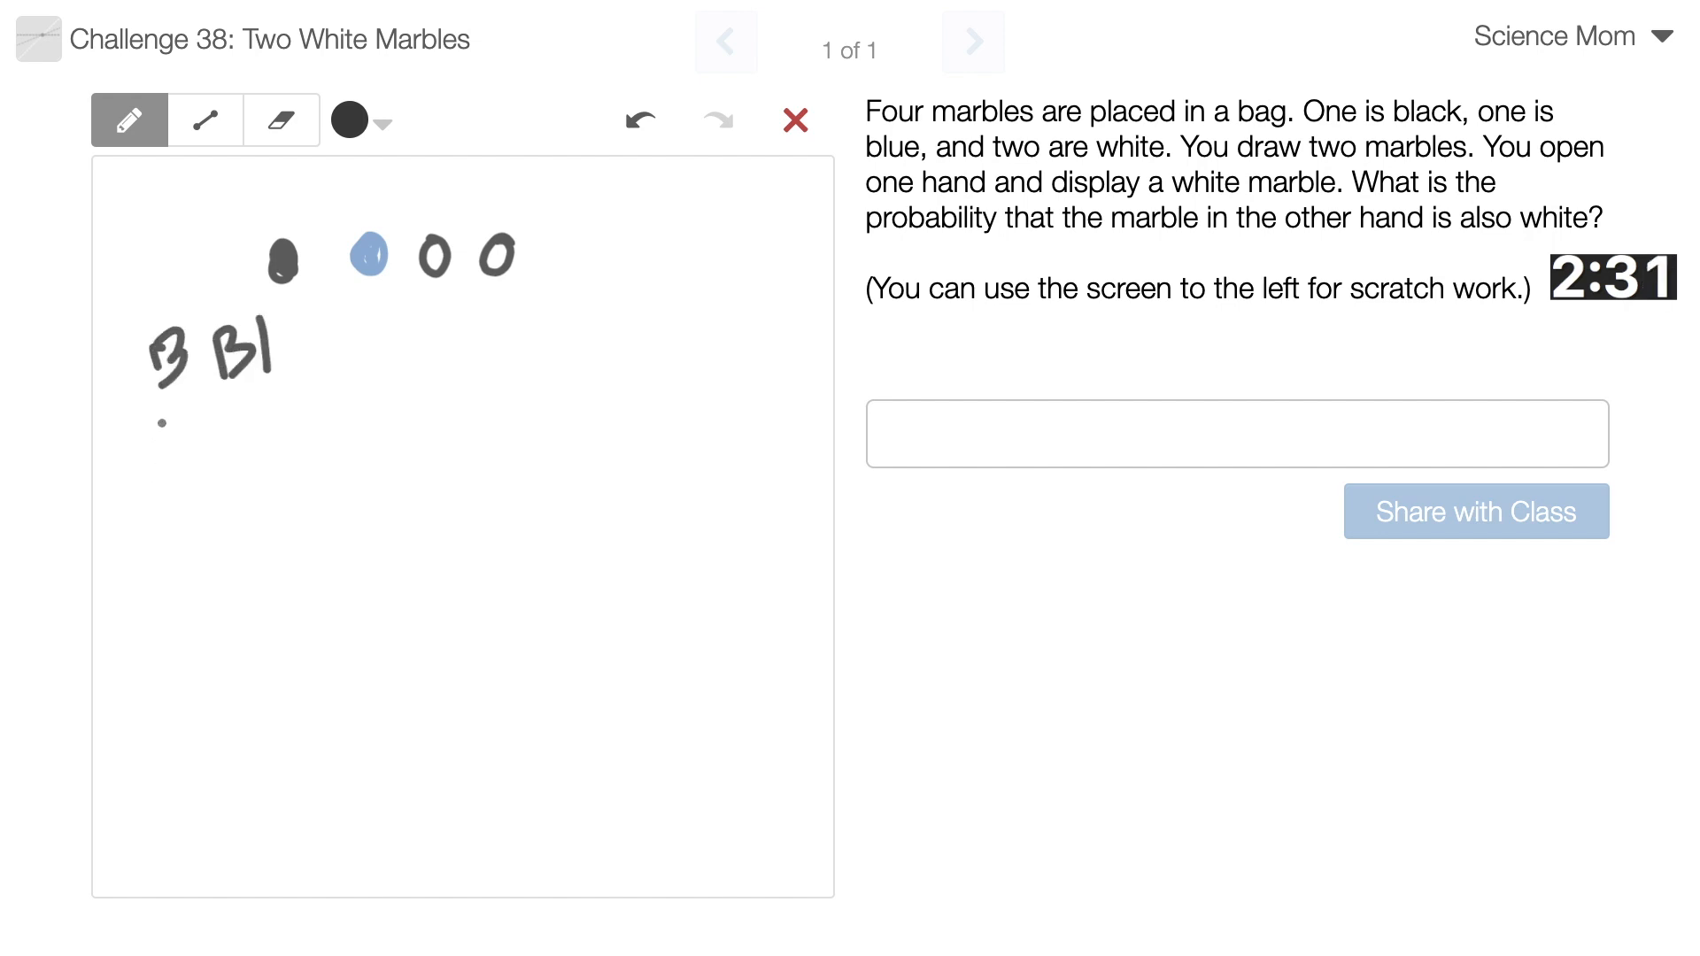
pyautogui.moveTo(163, 444); pyautogui.dragTo(276, 455)
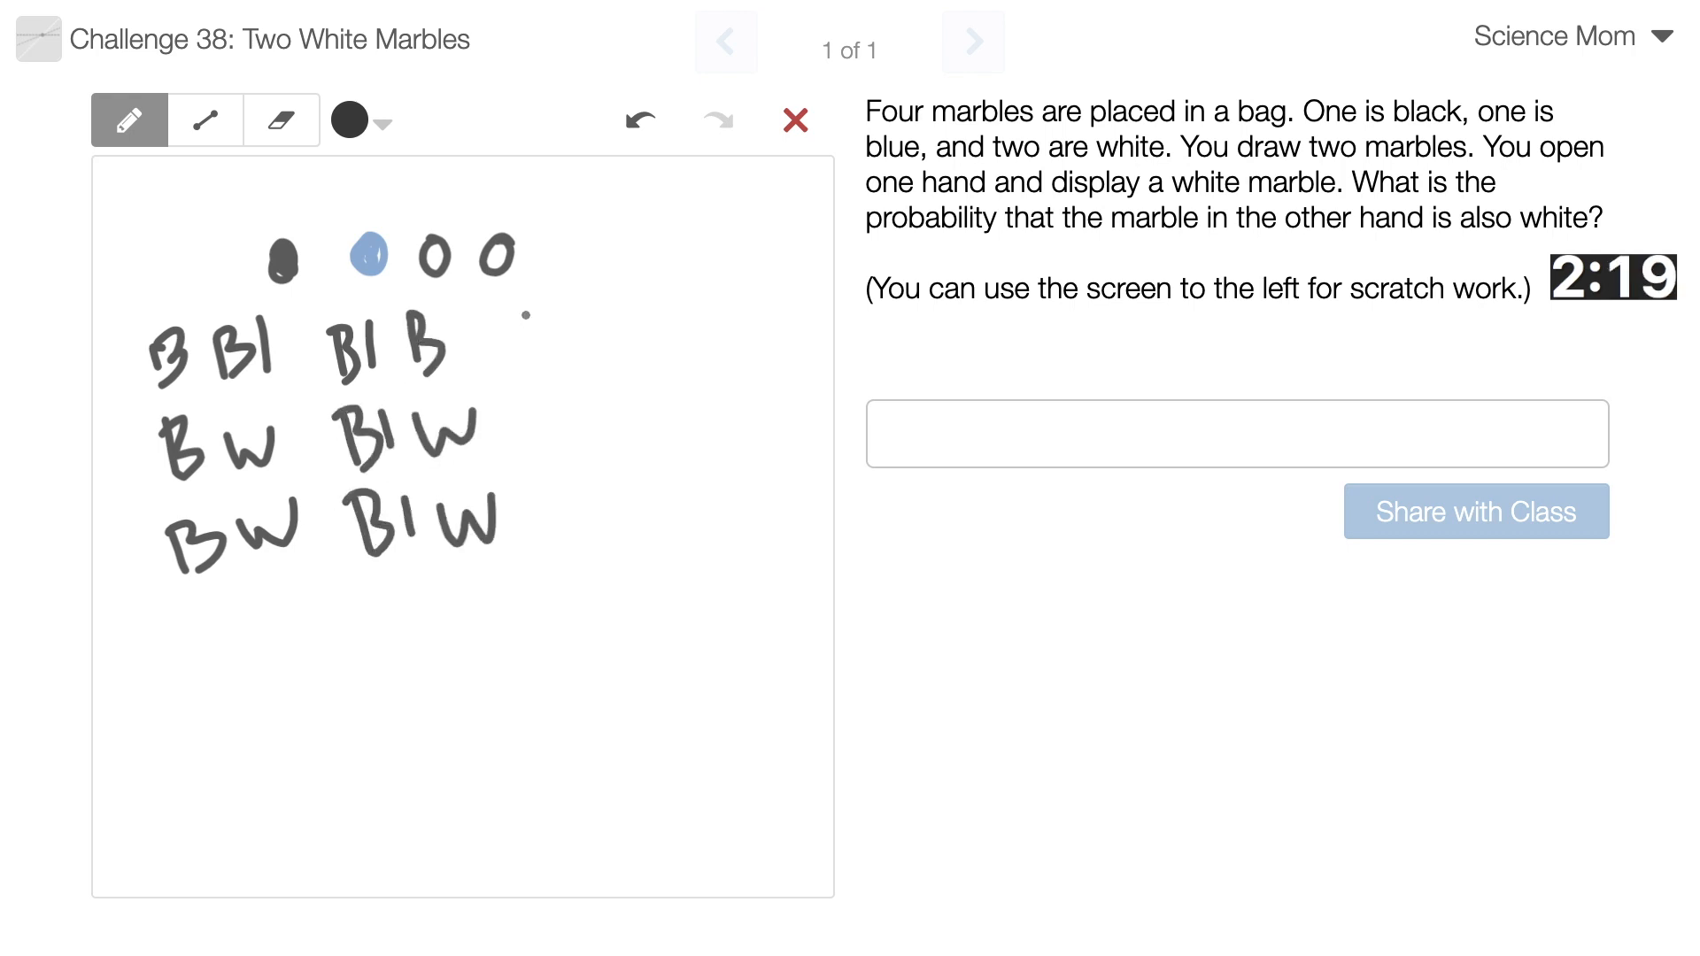
pyautogui.moveTo(531, 314); pyautogui.dragTo(590, 357)
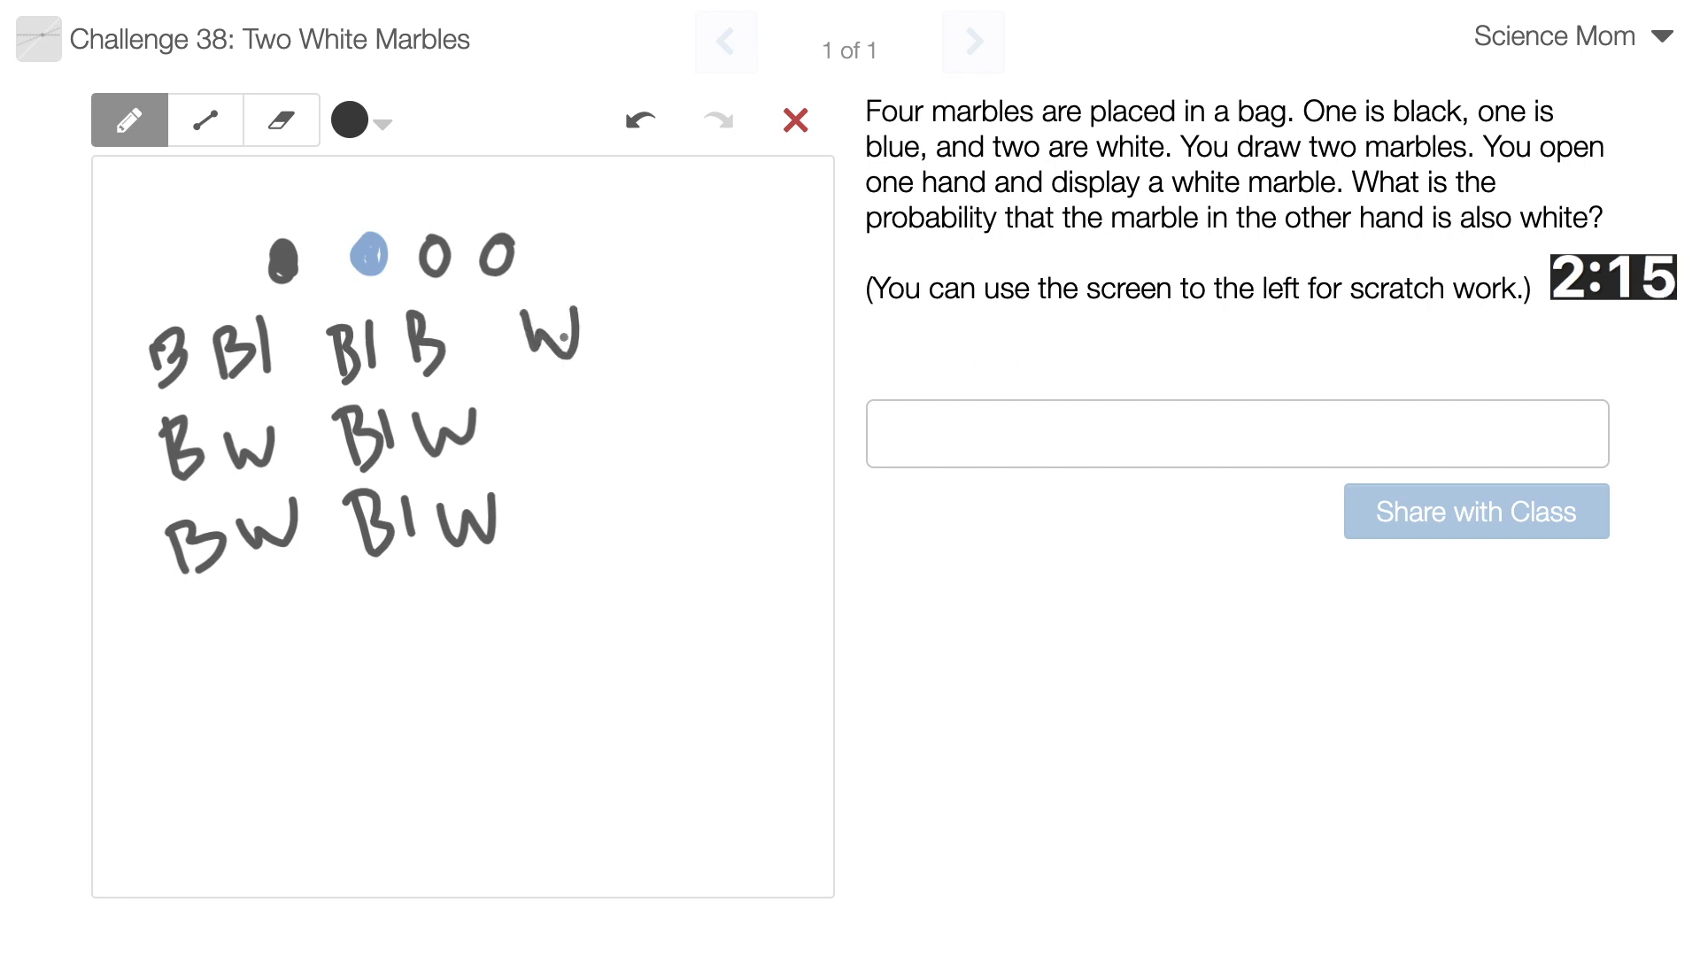
pyautogui.moveTo(580, 337); pyautogui.dragTo(618, 347)
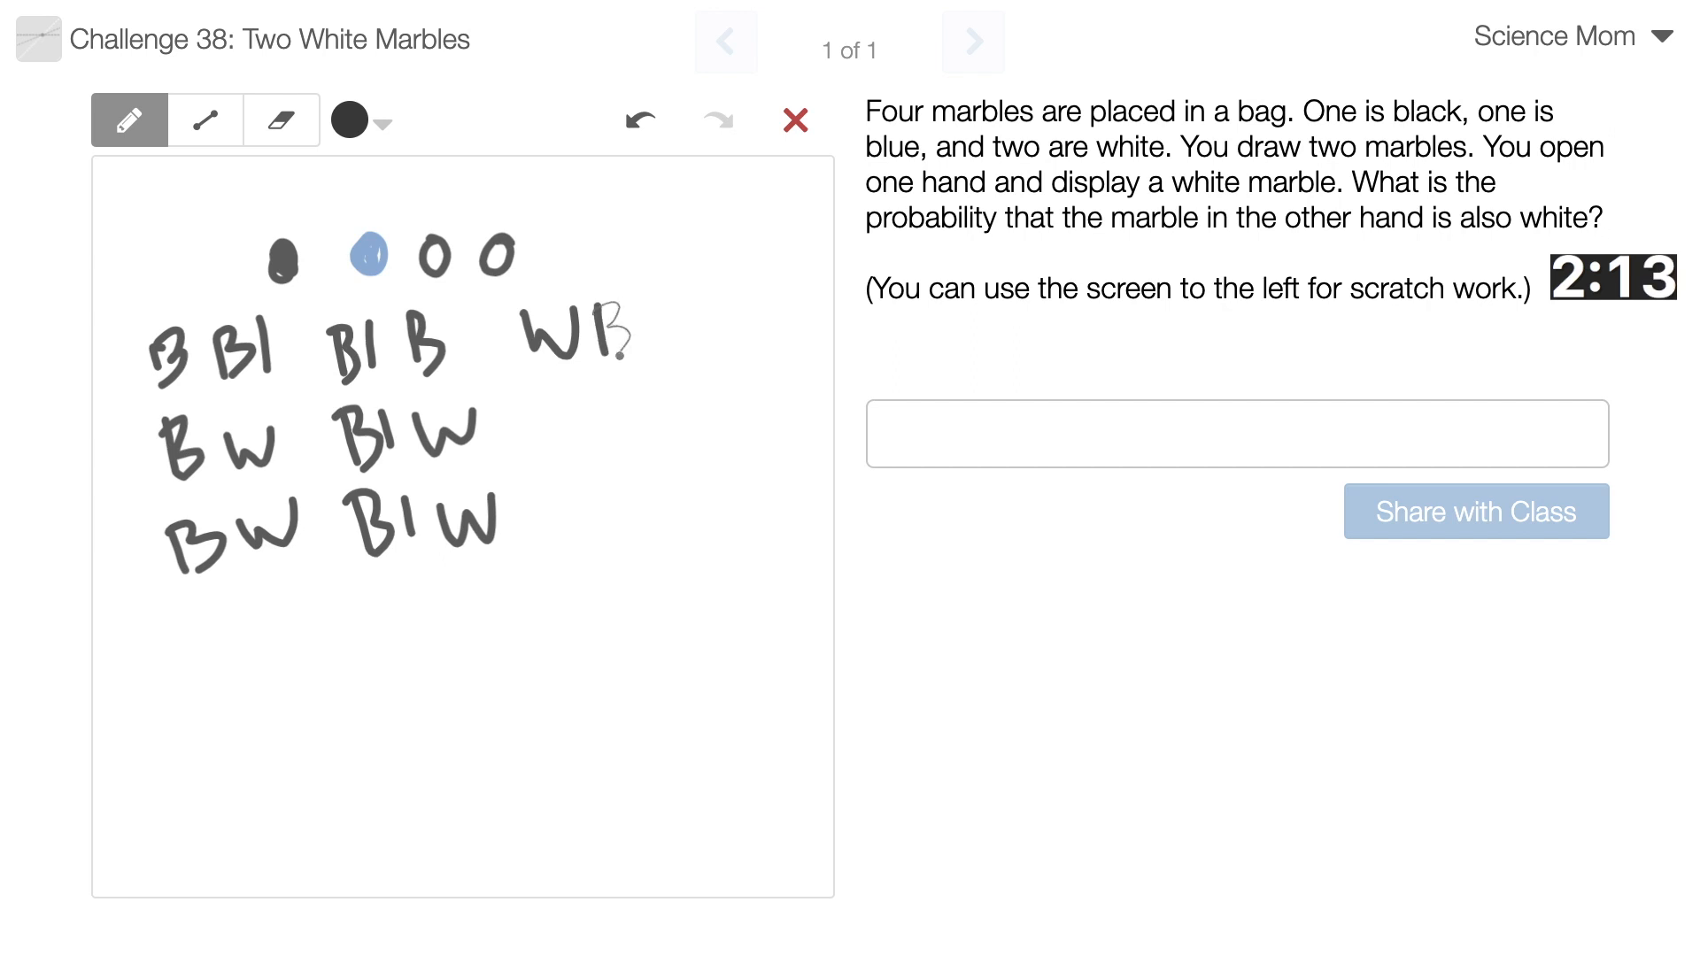
pyautogui.moveTo(521, 423); pyautogui.dragTo(672, 434)
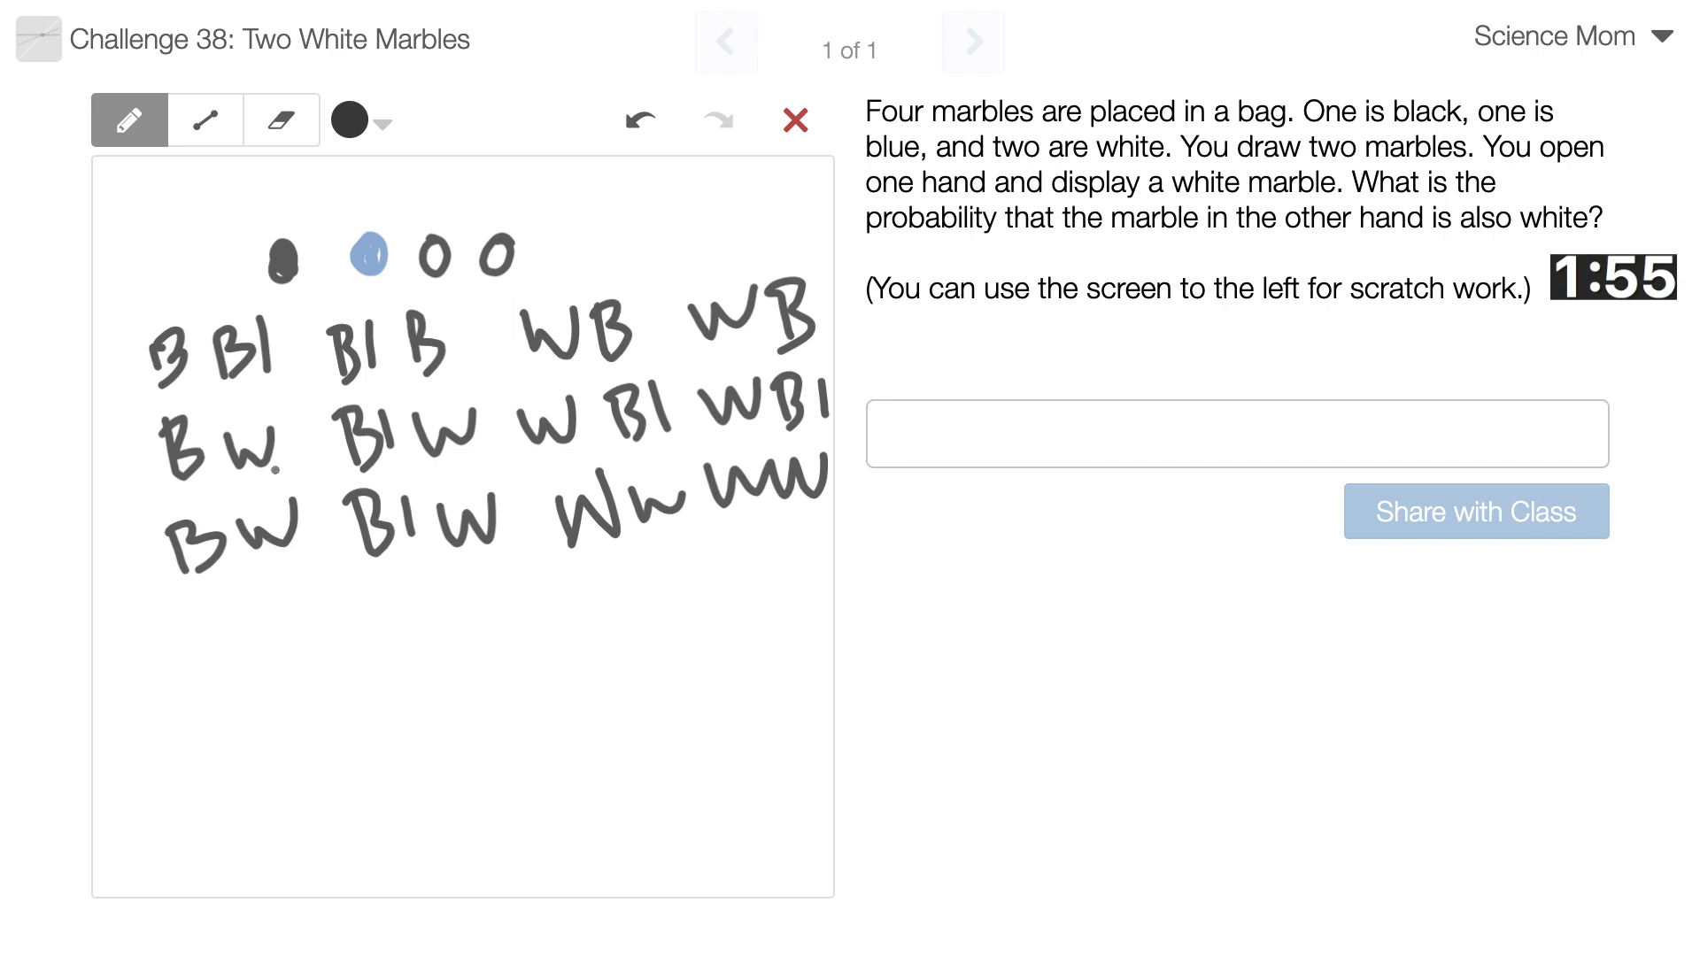
# Strike out B Bl and Bl B in orange, then switch to red for looping the white pairs
pyautogui.click(380, 122)
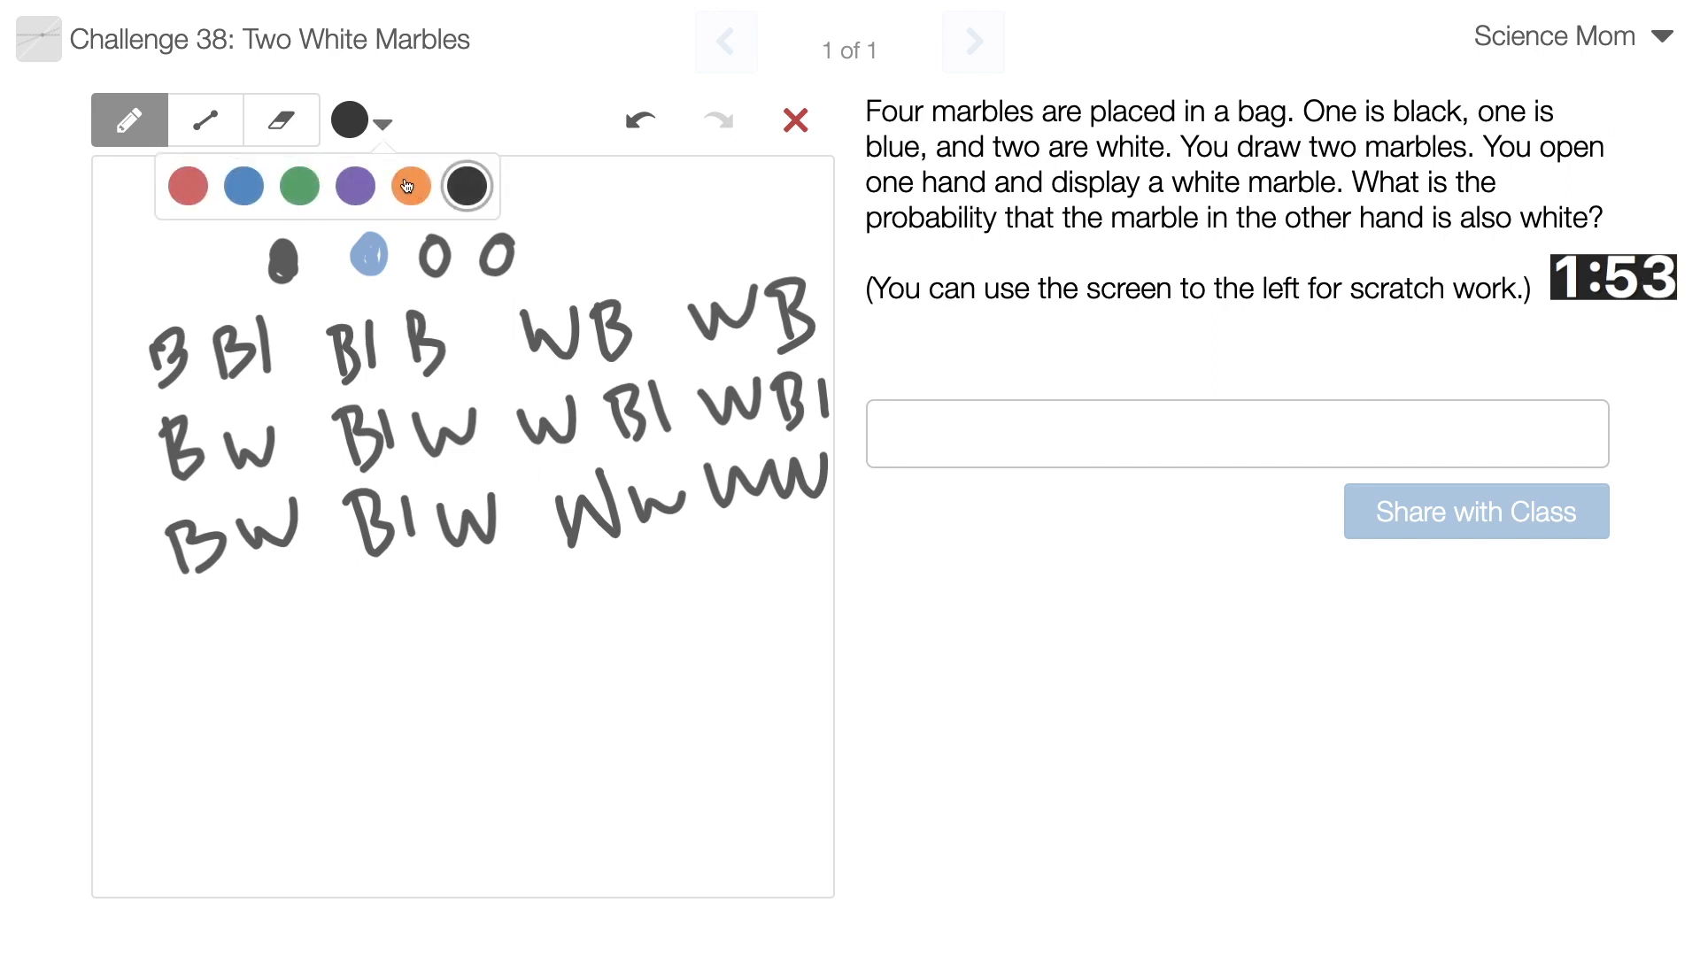
pyautogui.click(411, 186)
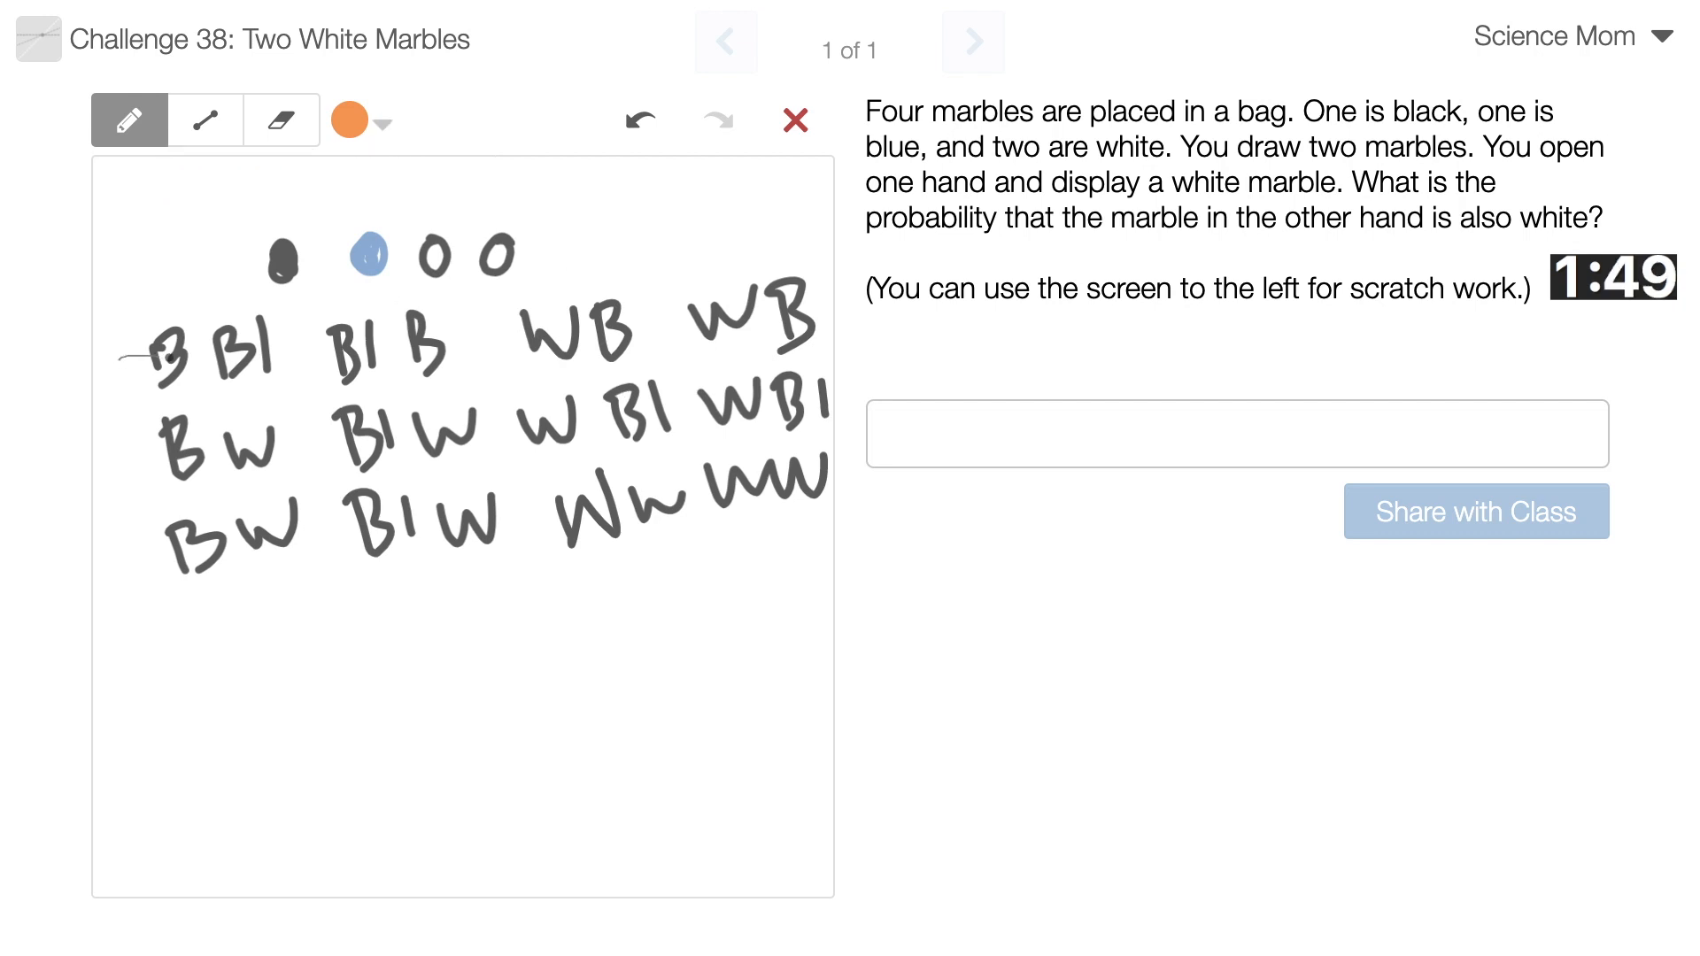
pyautogui.moveTo(141, 358); pyautogui.dragTo(488, 325)
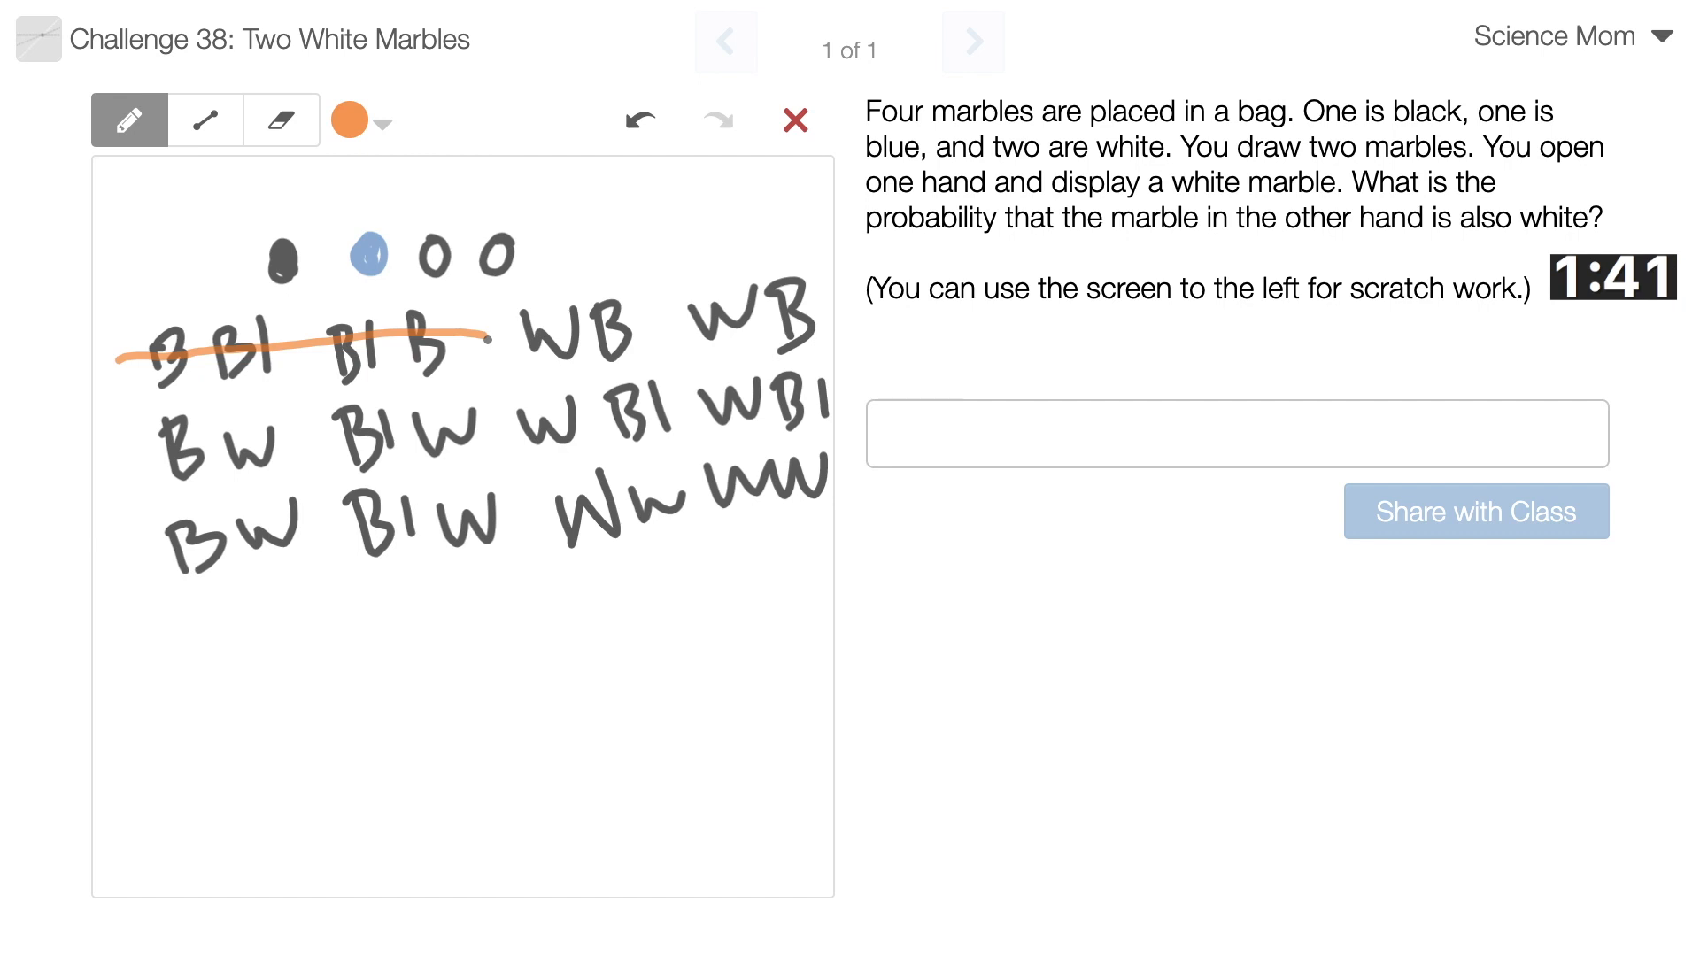
pyautogui.click(382, 121)
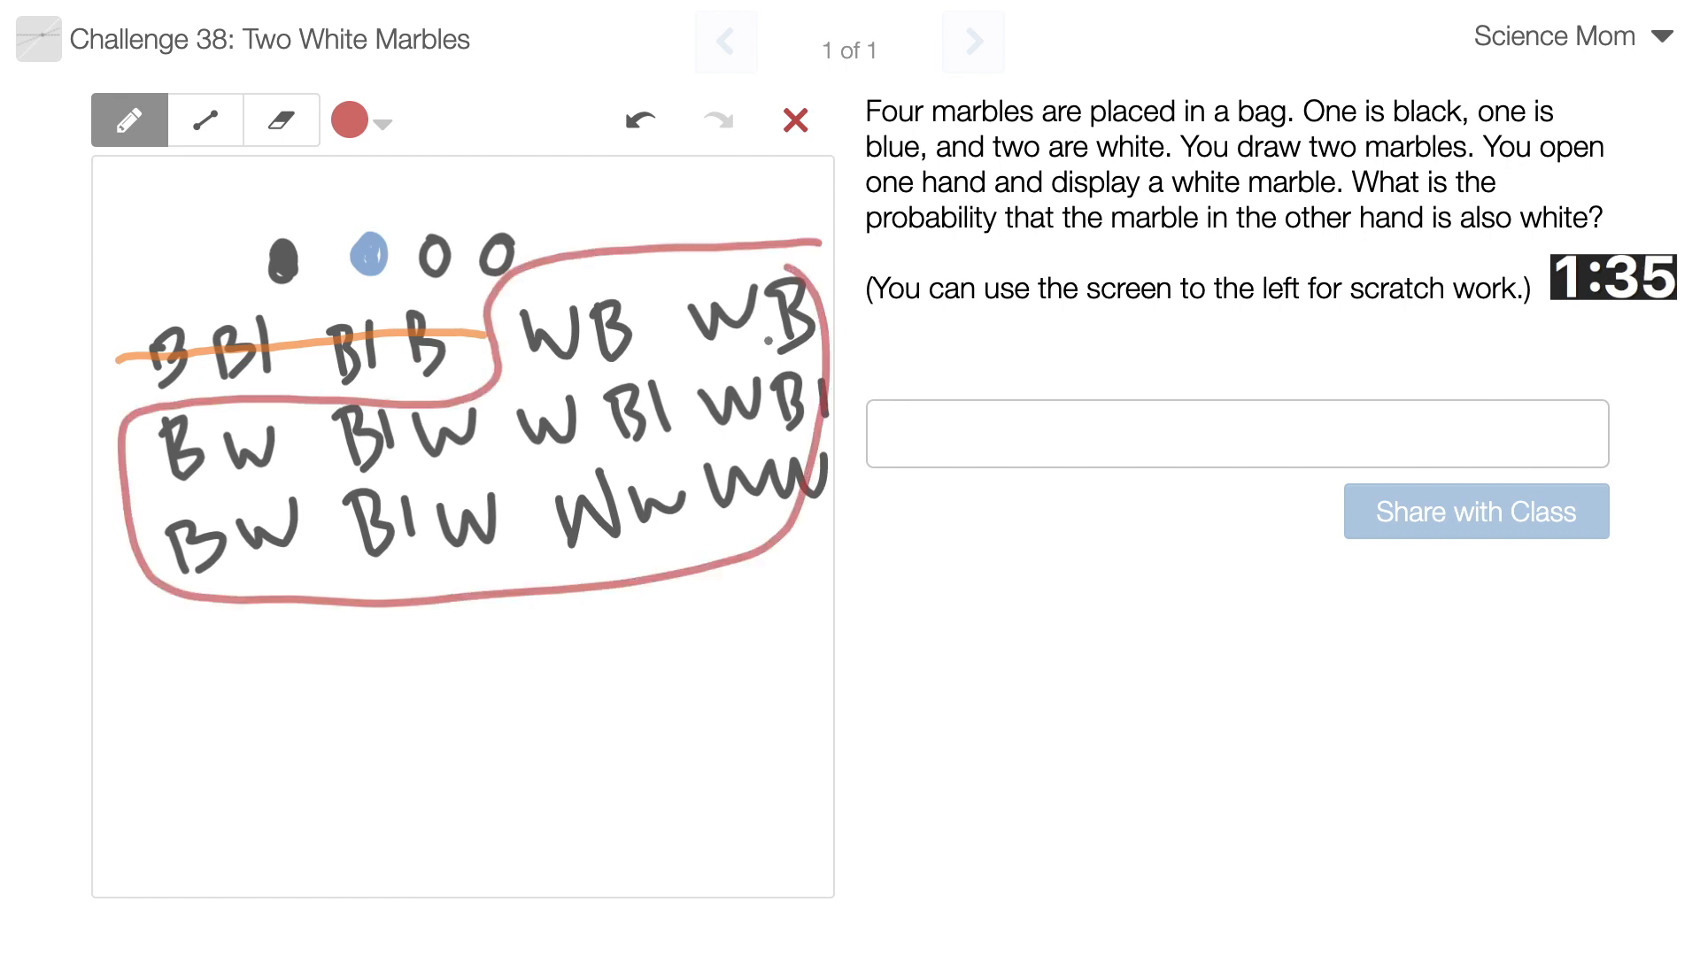
# Circle the WW pairs in green and write 2/10 simplified to 1/5 beneath
pyautogui.click(299, 186)
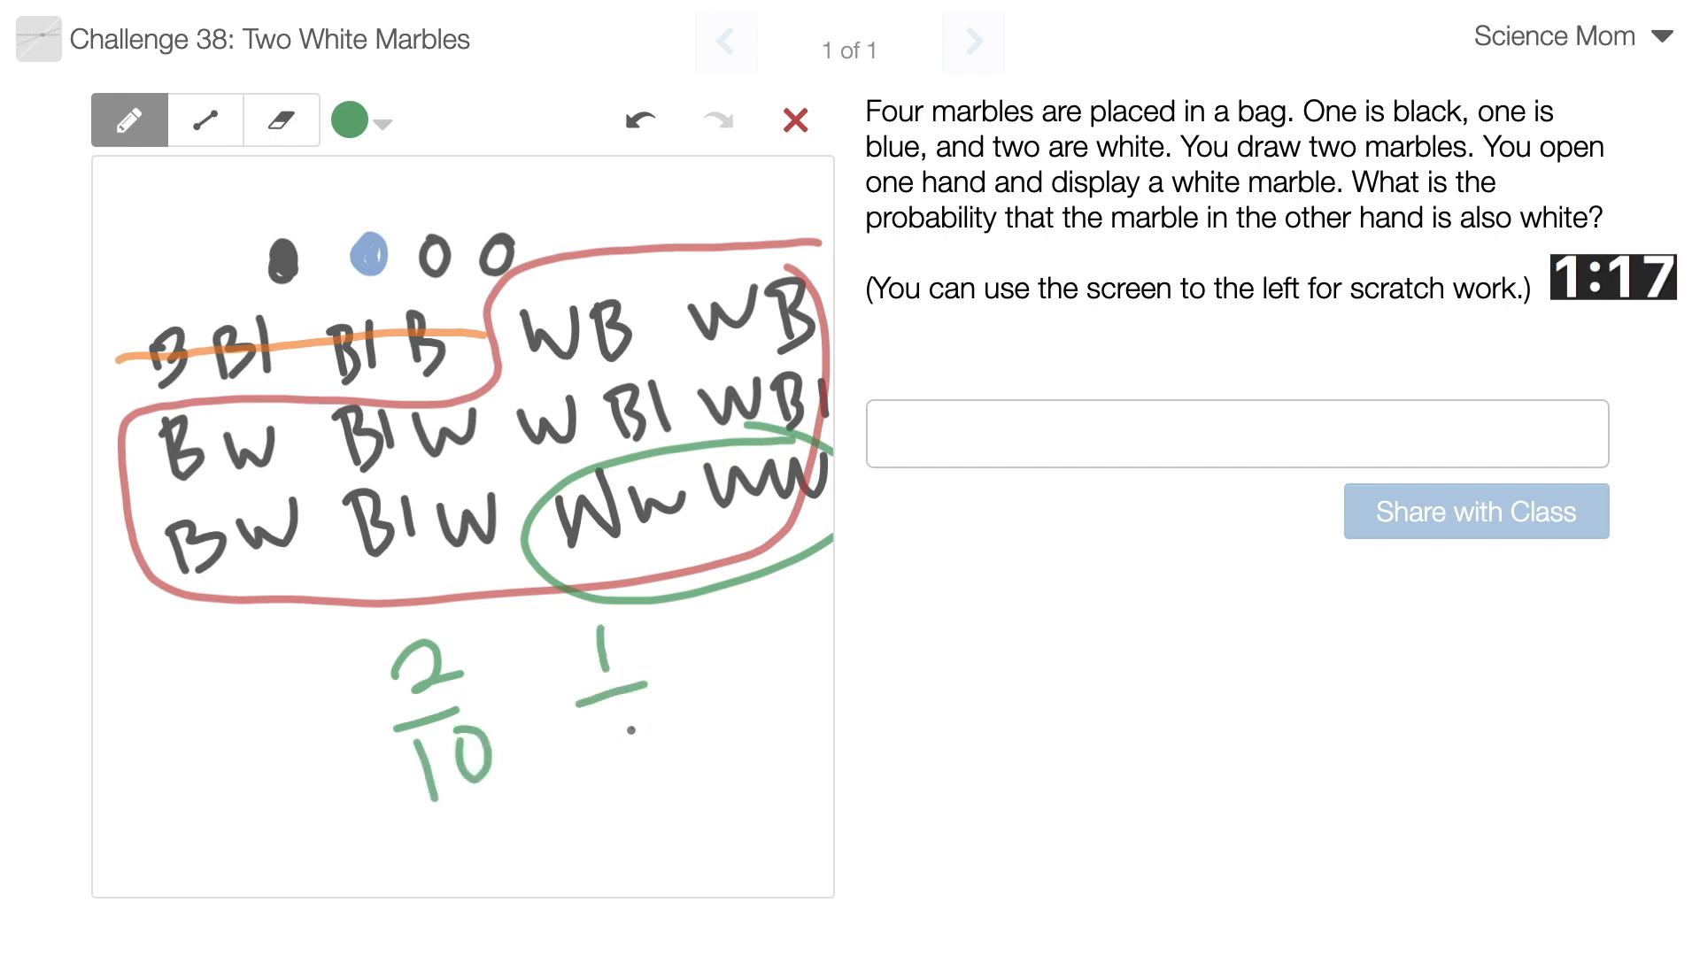
pyautogui.moveTo(596, 715); pyautogui.dragTo(639, 759)
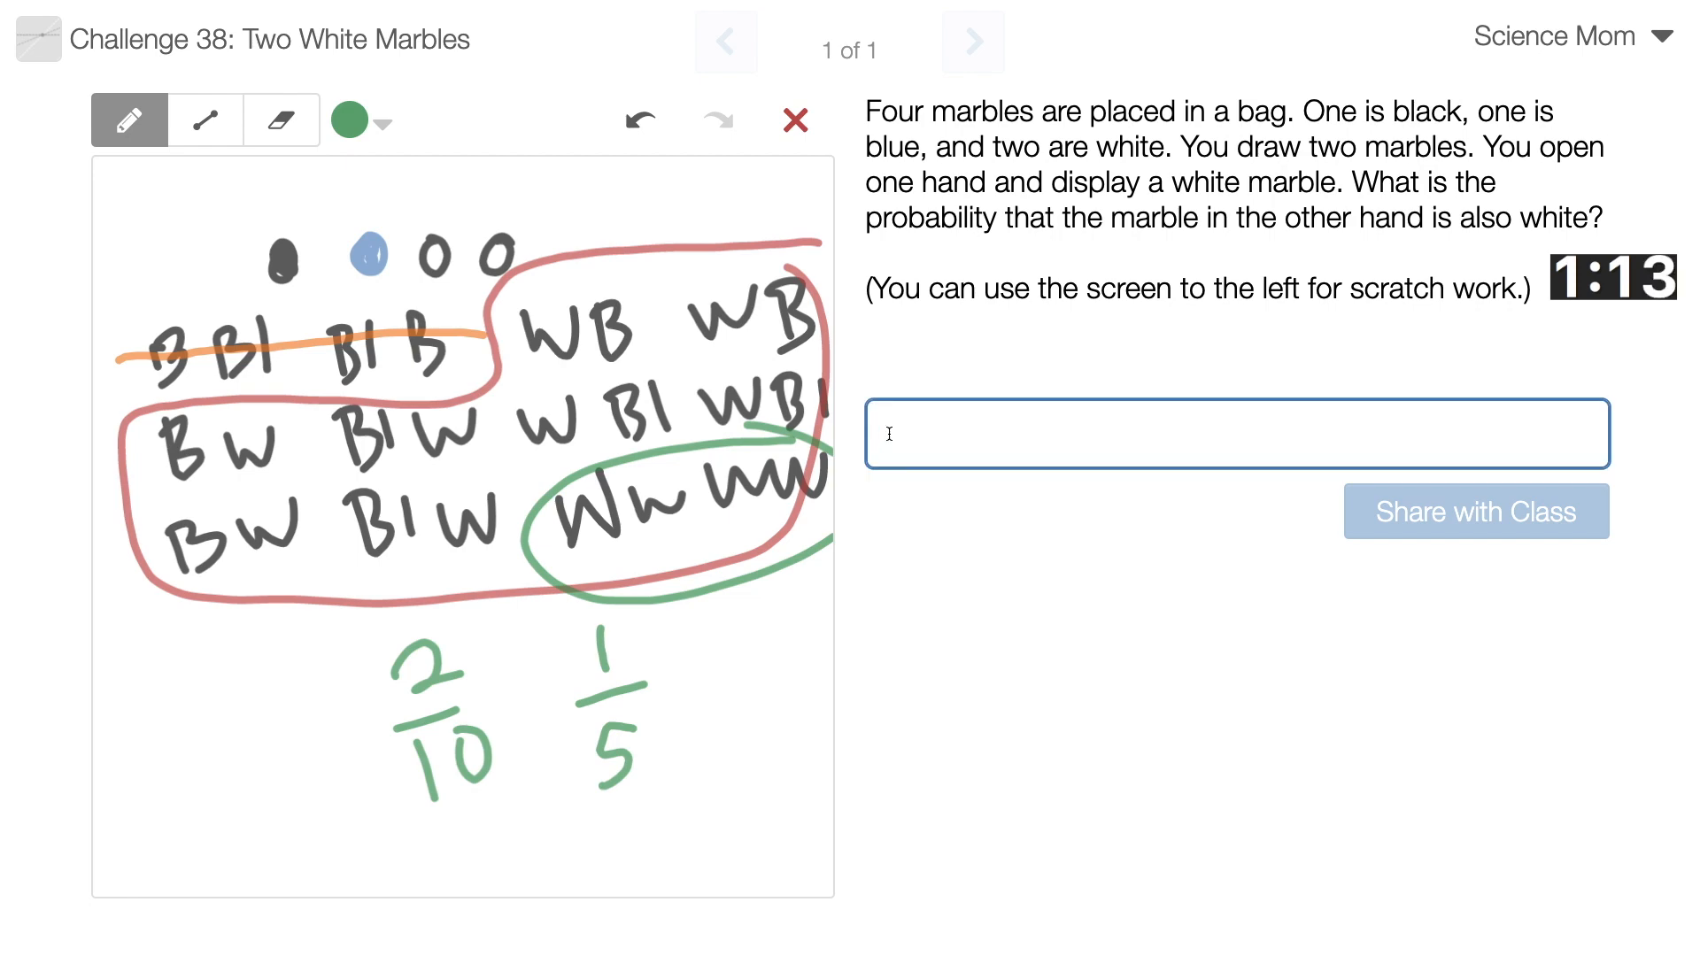
# Enter 1/5 in the answer box and share it with the class
pyautogui.write('1/5')
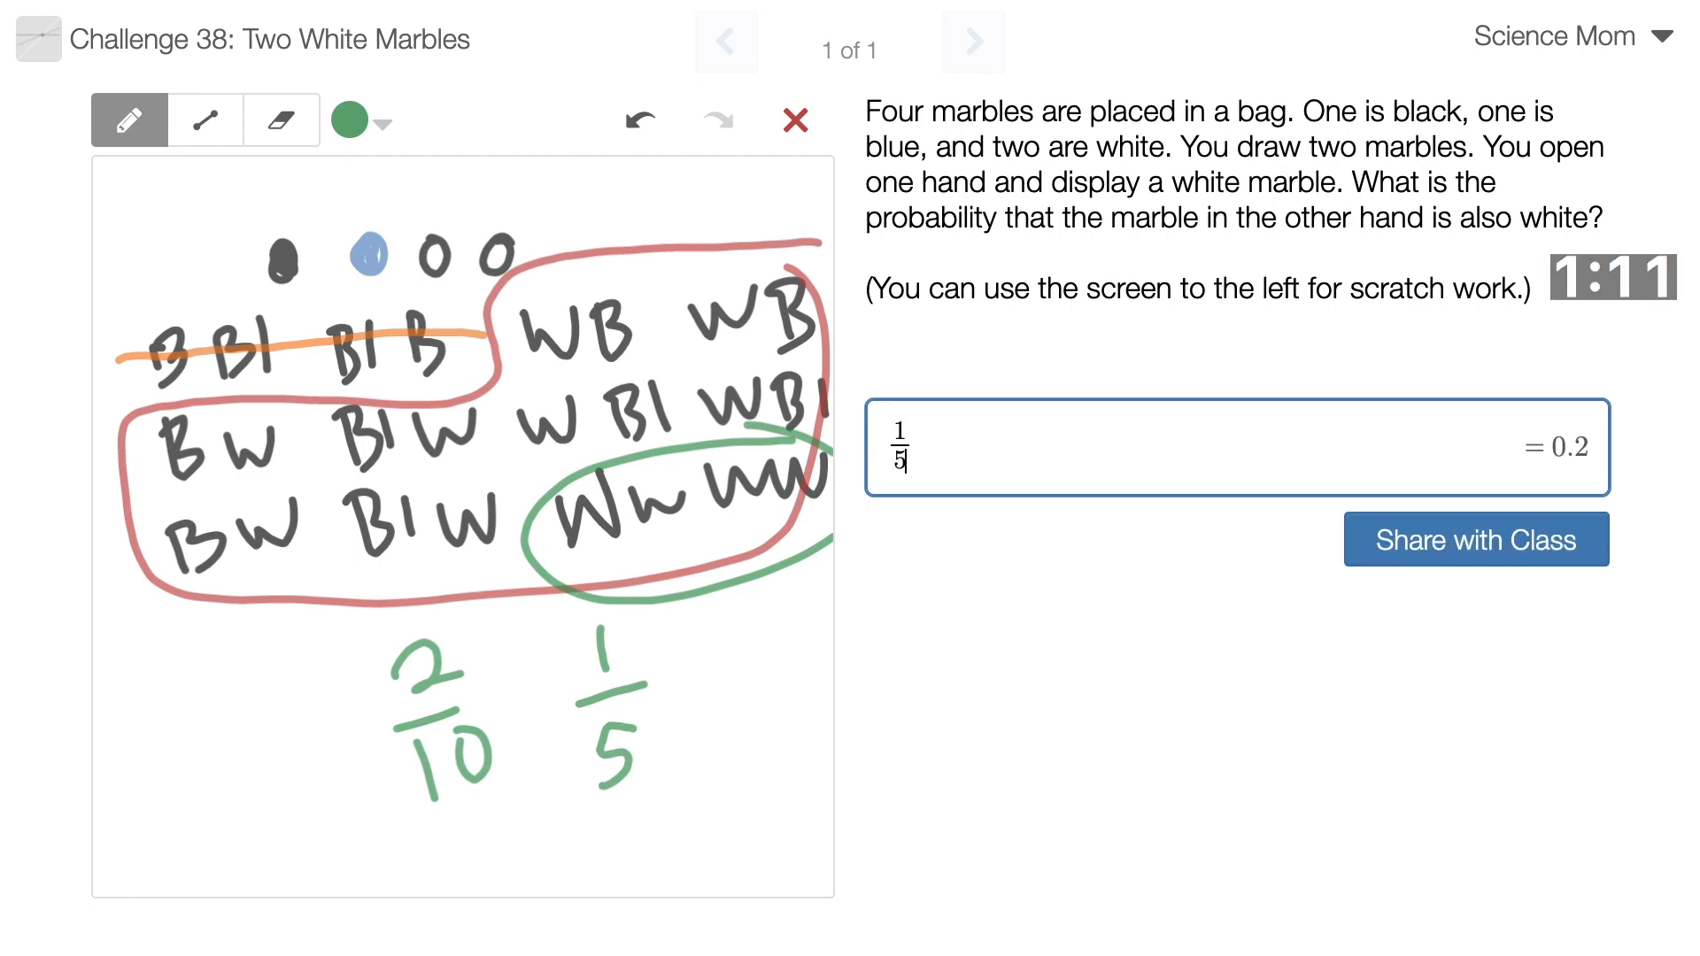
pyautogui.click(1476, 540)
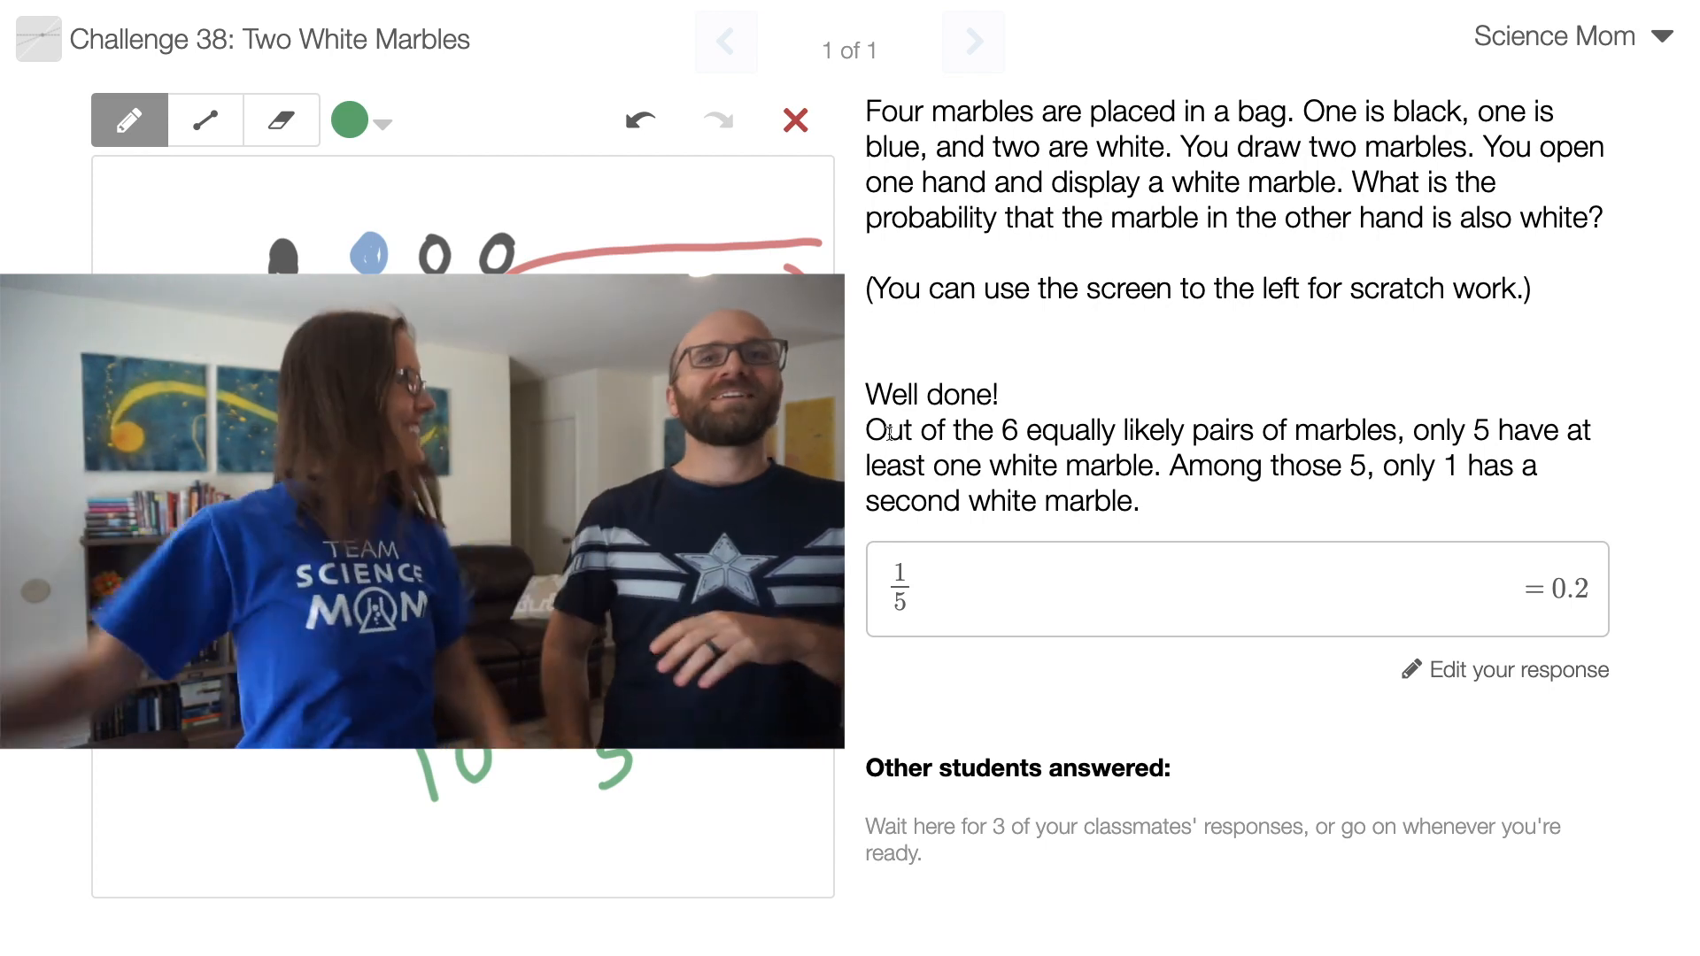